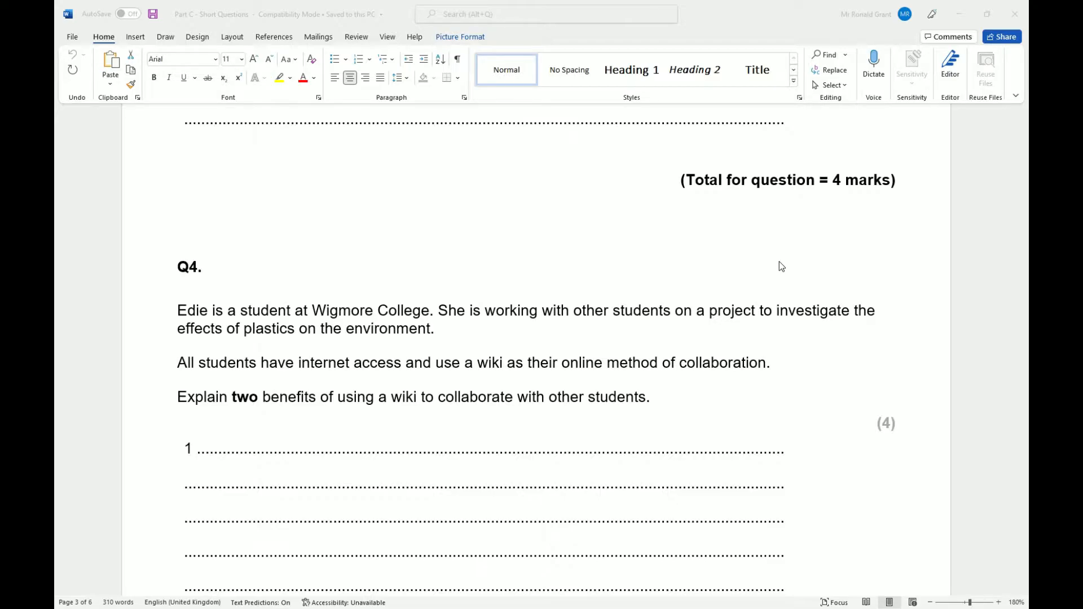
pyautogui.scroll(-3)
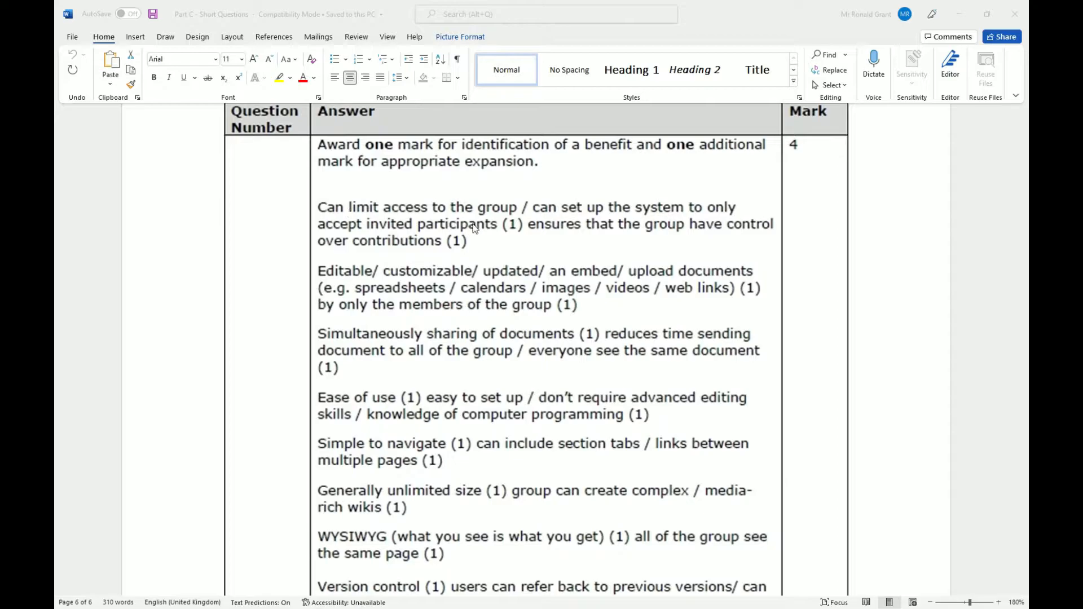
pyautogui.moveTo(697, 227)
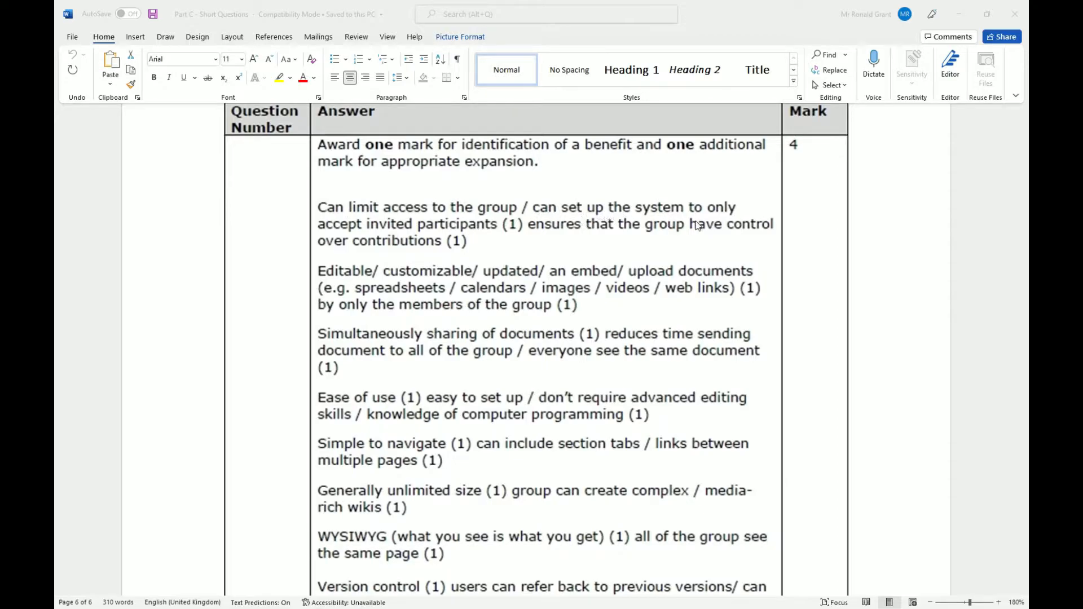
pyautogui.moveTo(420, 233)
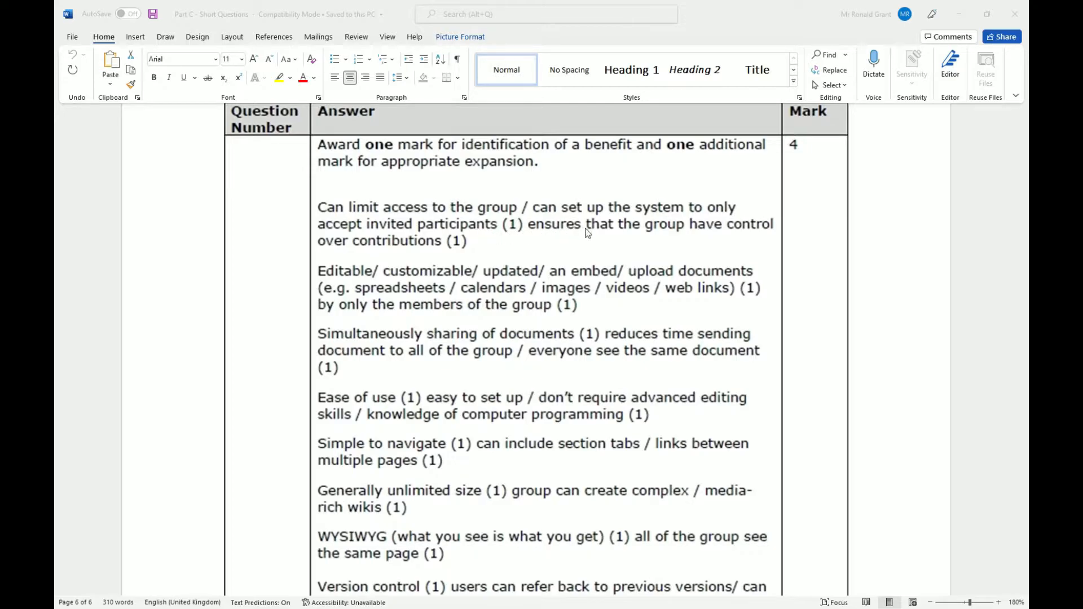
pyautogui.moveTo(478, 260)
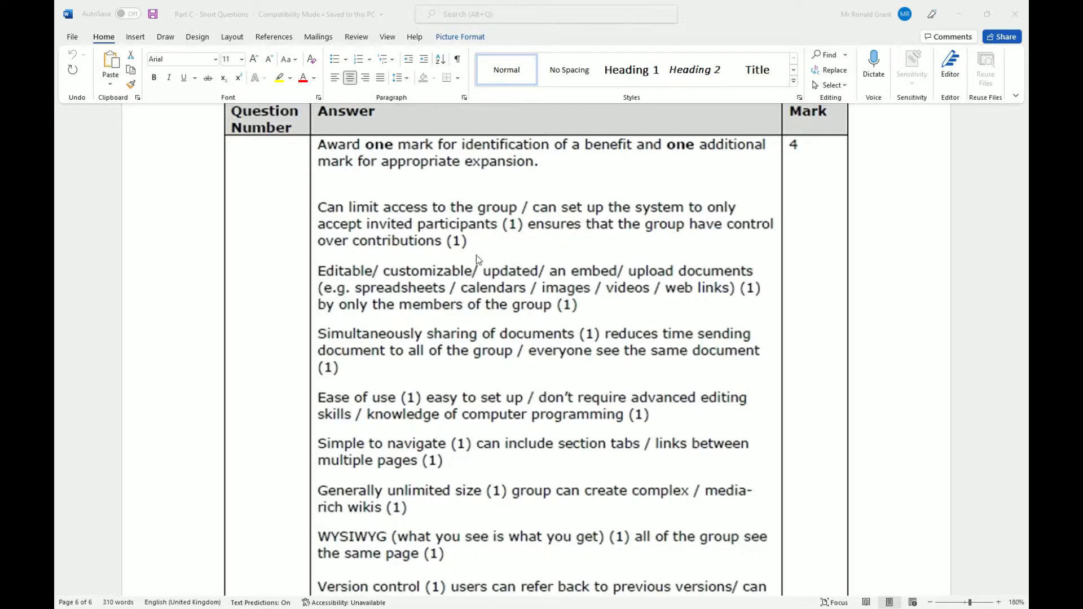
pyautogui.moveTo(471, 244)
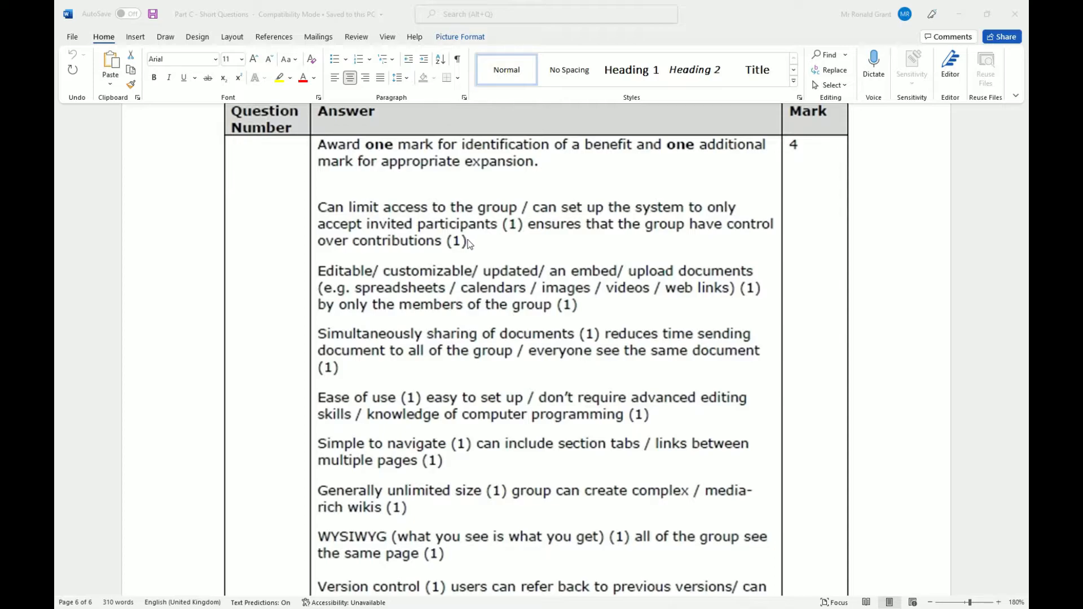
pyautogui.moveTo(446, 278)
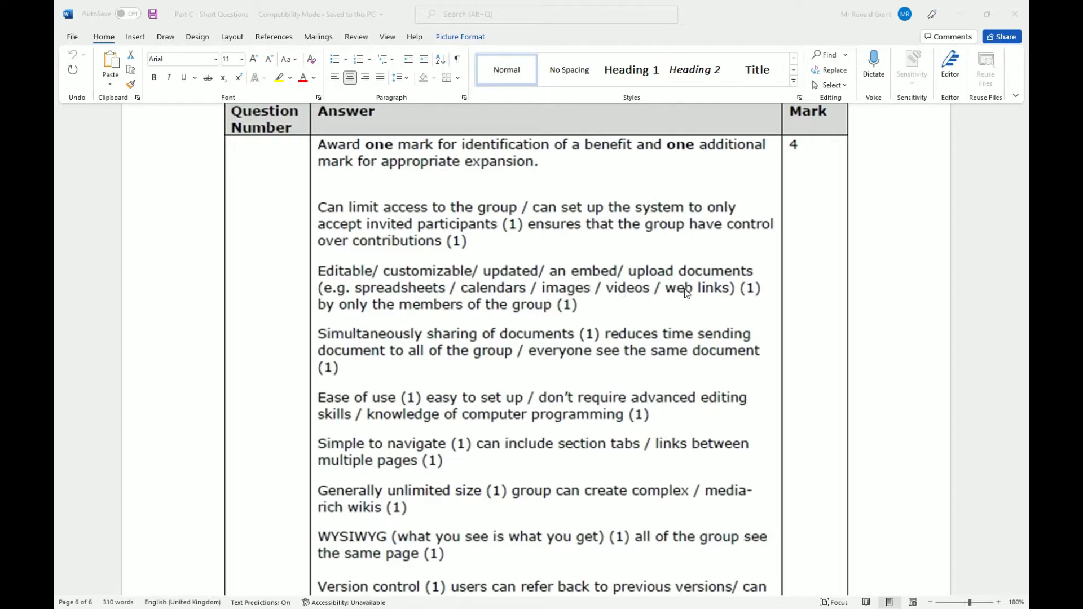
pyautogui.moveTo(504, 318)
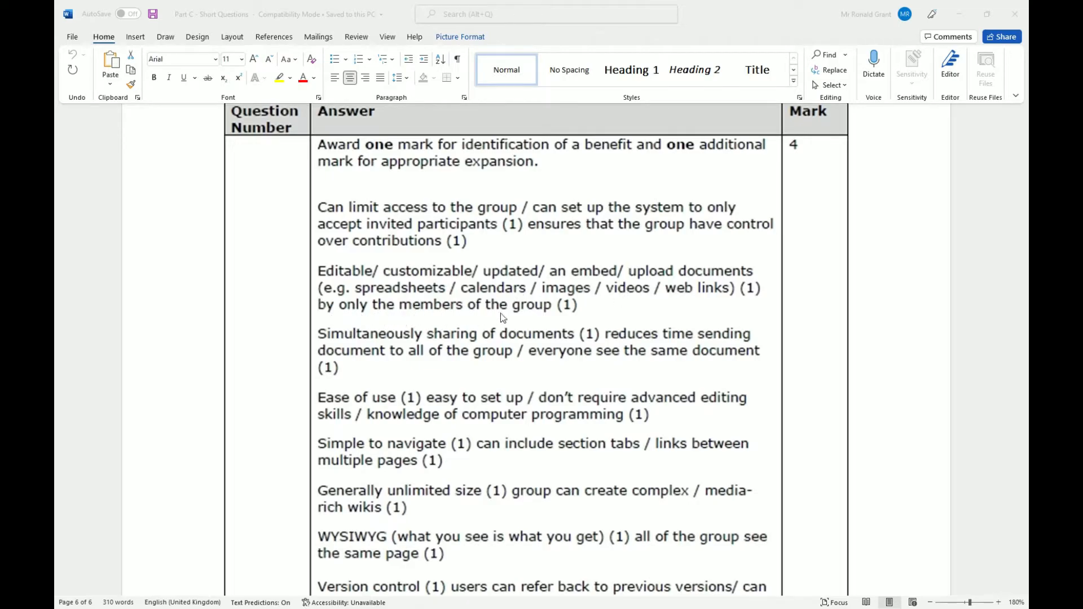
pyautogui.moveTo(400, 279)
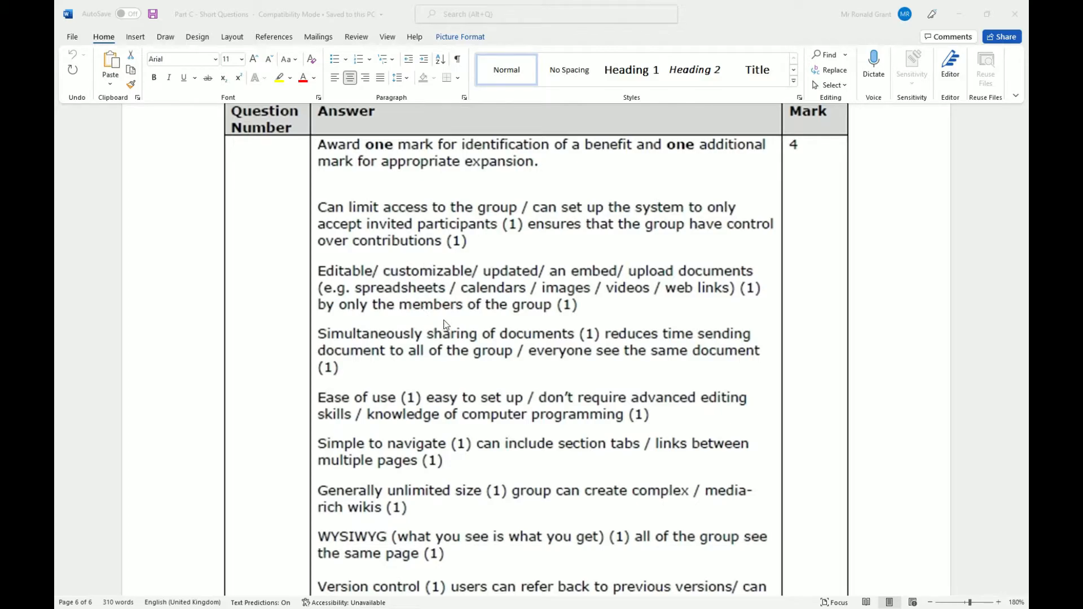
pyautogui.moveTo(446, 298)
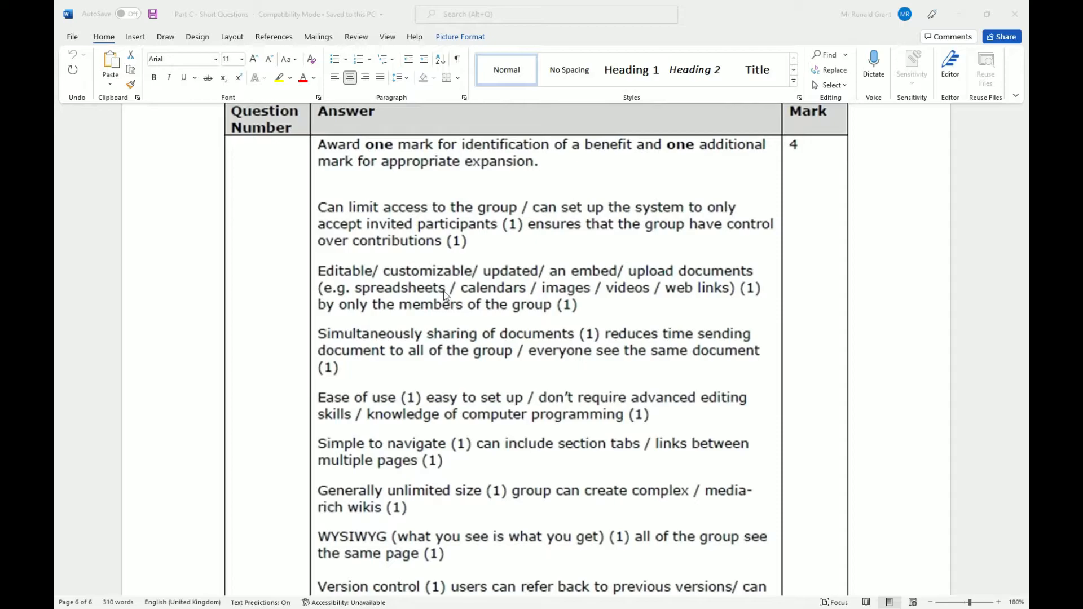
pyautogui.moveTo(442, 284)
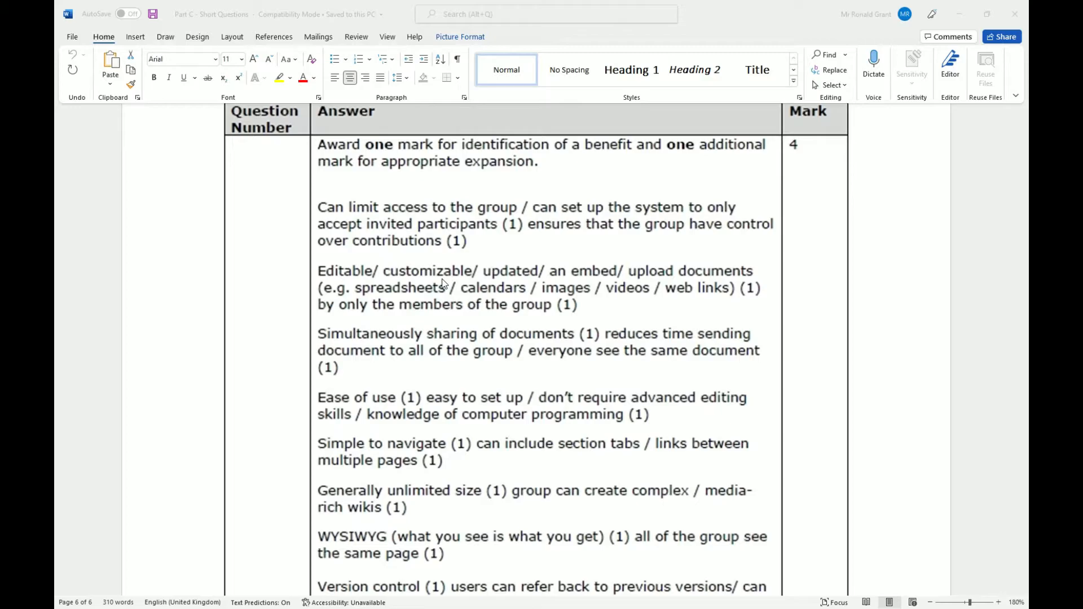
pyautogui.moveTo(401, 339)
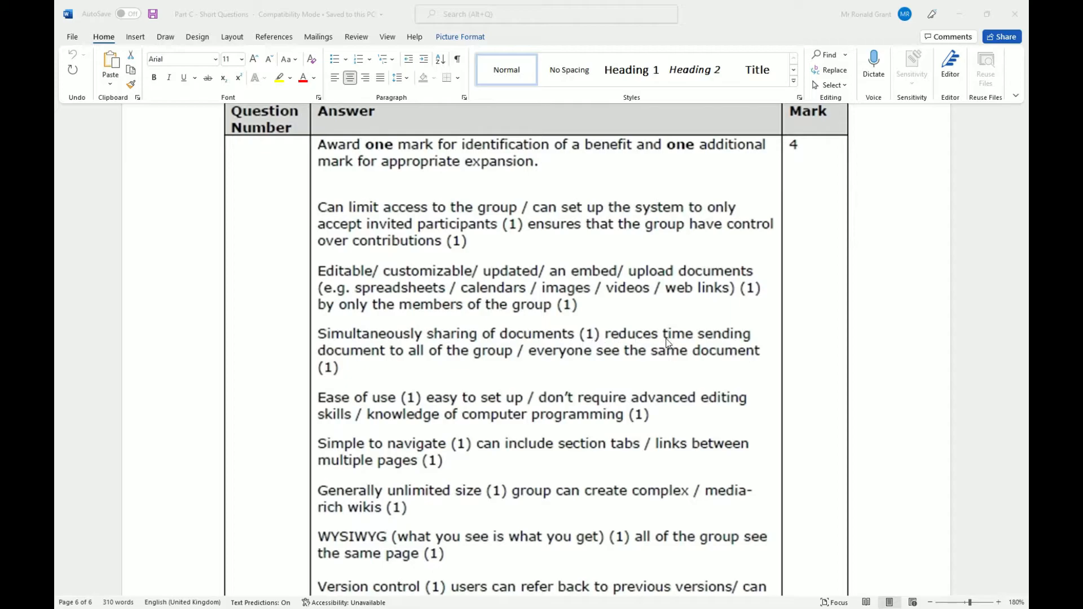
pyautogui.moveTo(507, 366)
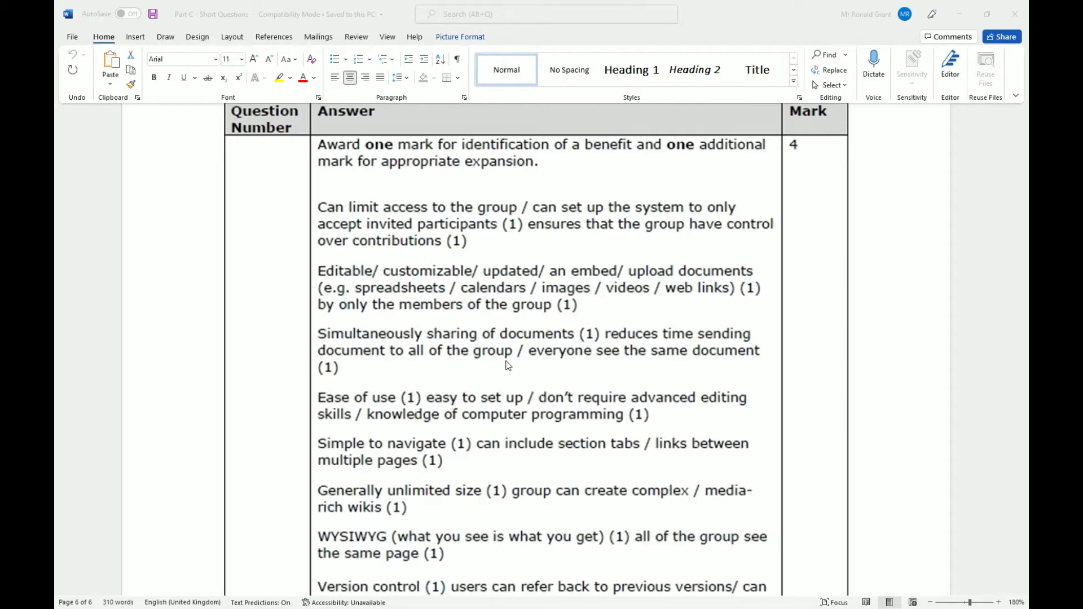
pyautogui.moveTo(665, 367)
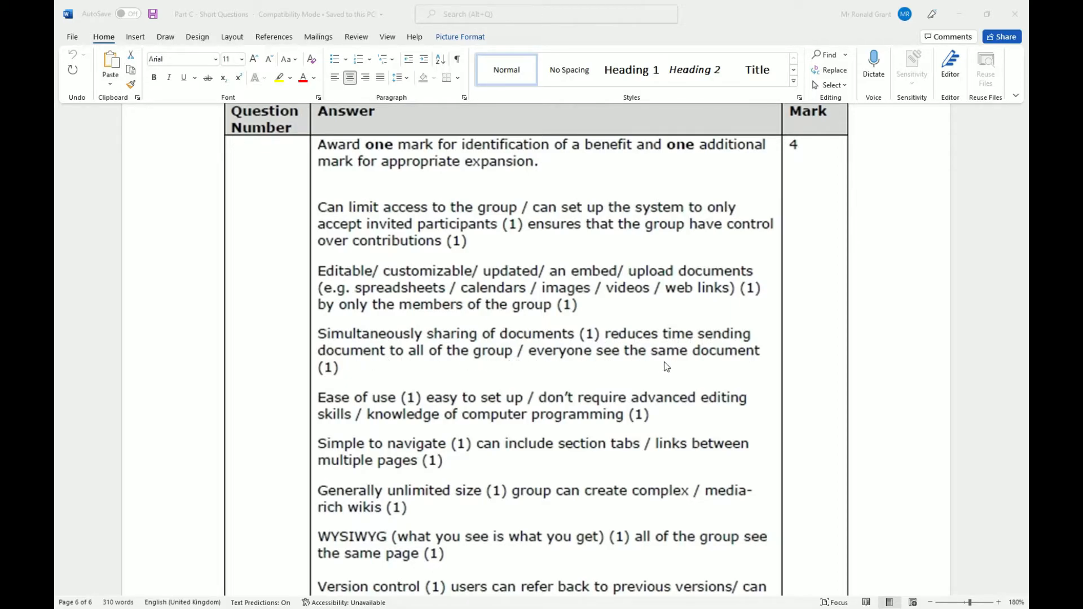
pyautogui.moveTo(476, 371)
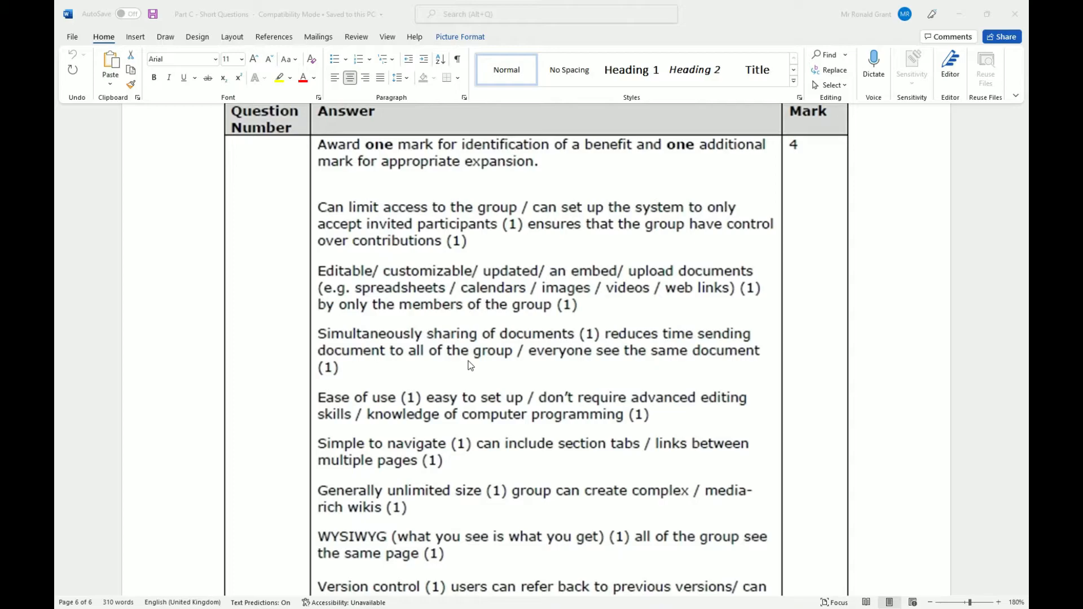
pyautogui.moveTo(408, 375)
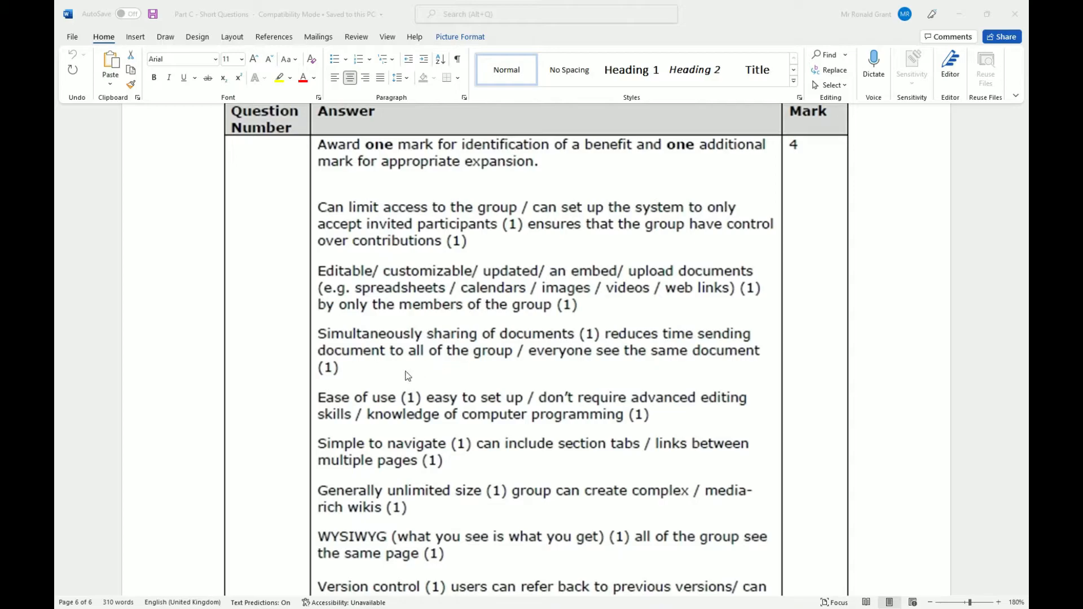
pyautogui.moveTo(430, 355)
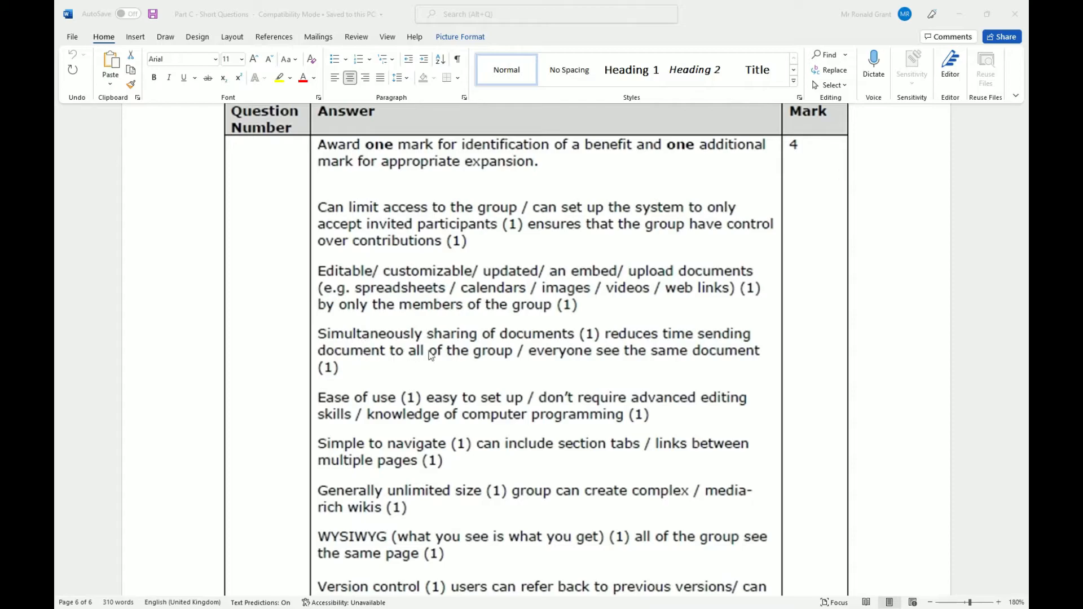
pyautogui.moveTo(391, 354)
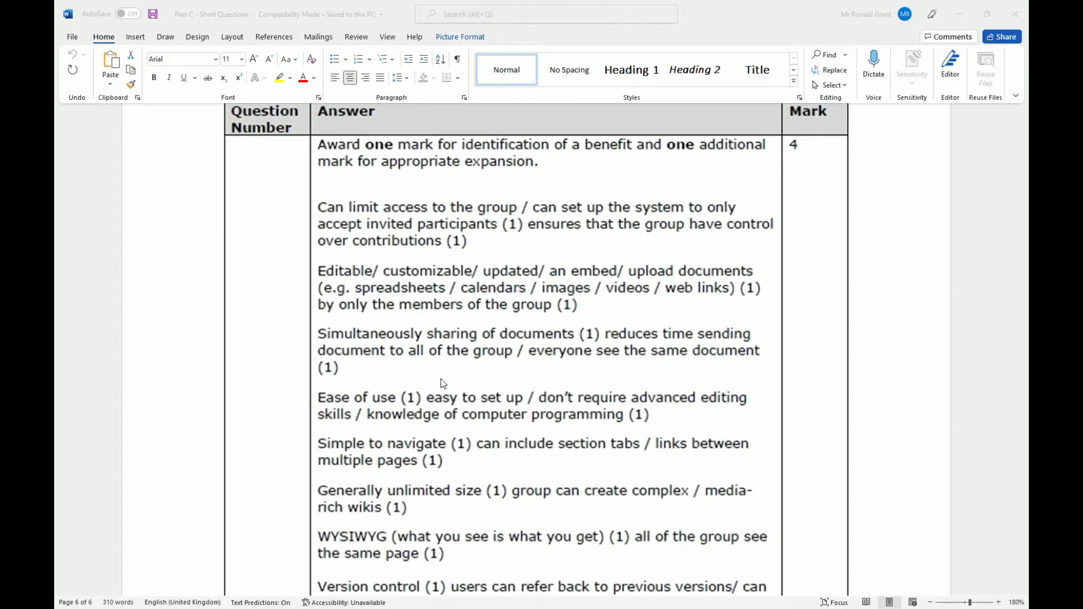
pyautogui.moveTo(596, 418)
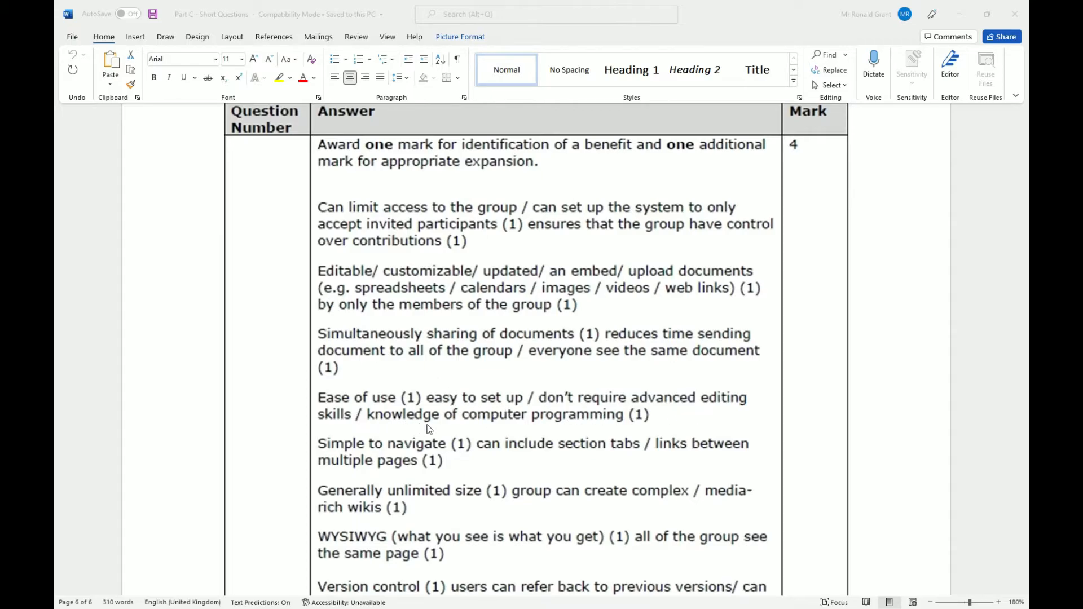
pyautogui.moveTo(620, 415)
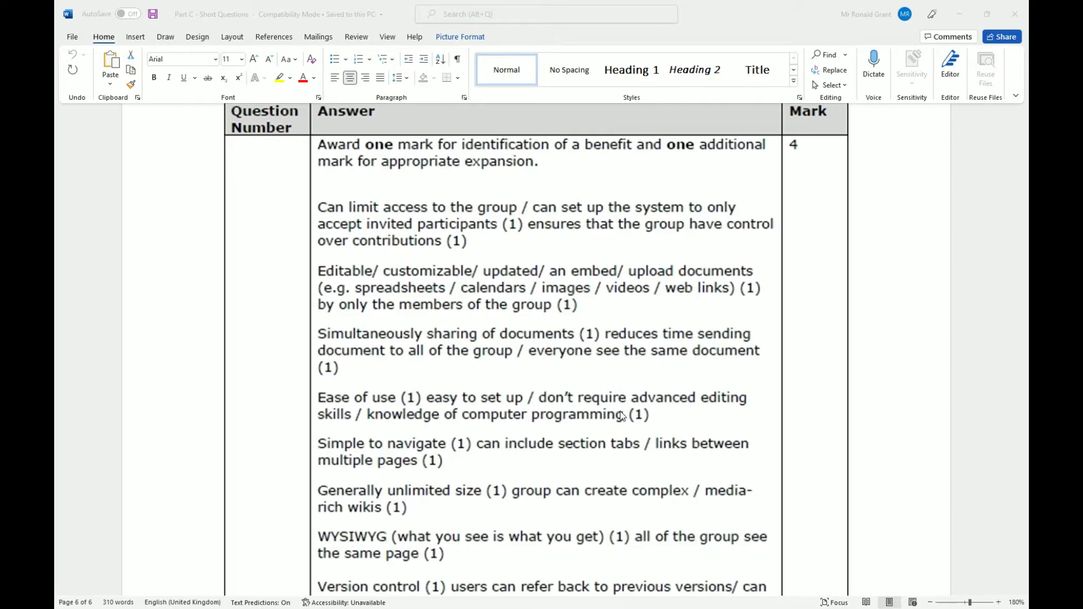
pyautogui.moveTo(624, 416)
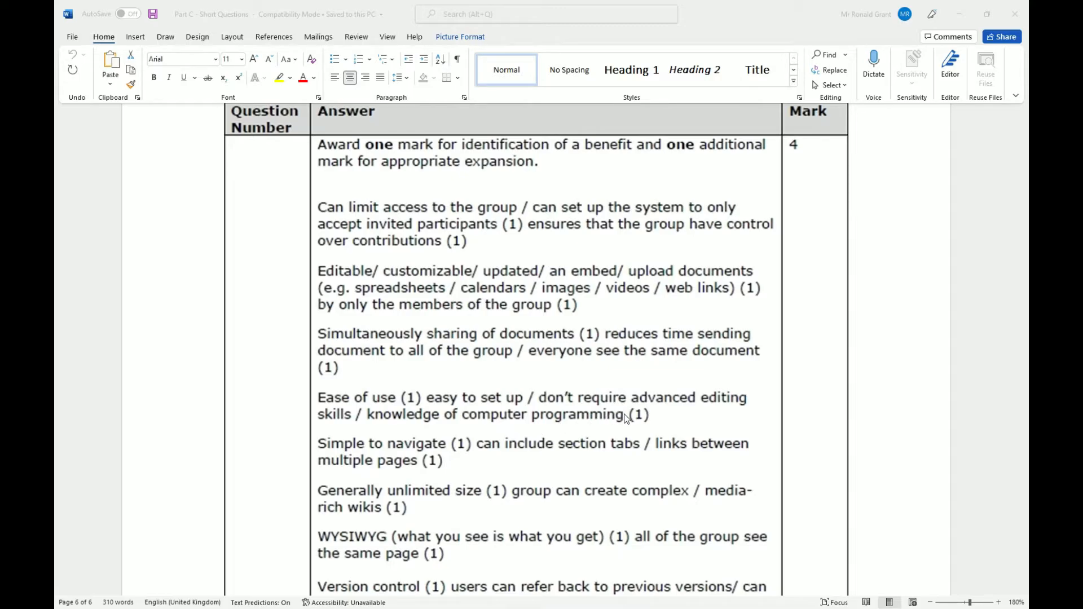
pyautogui.moveTo(611, 420)
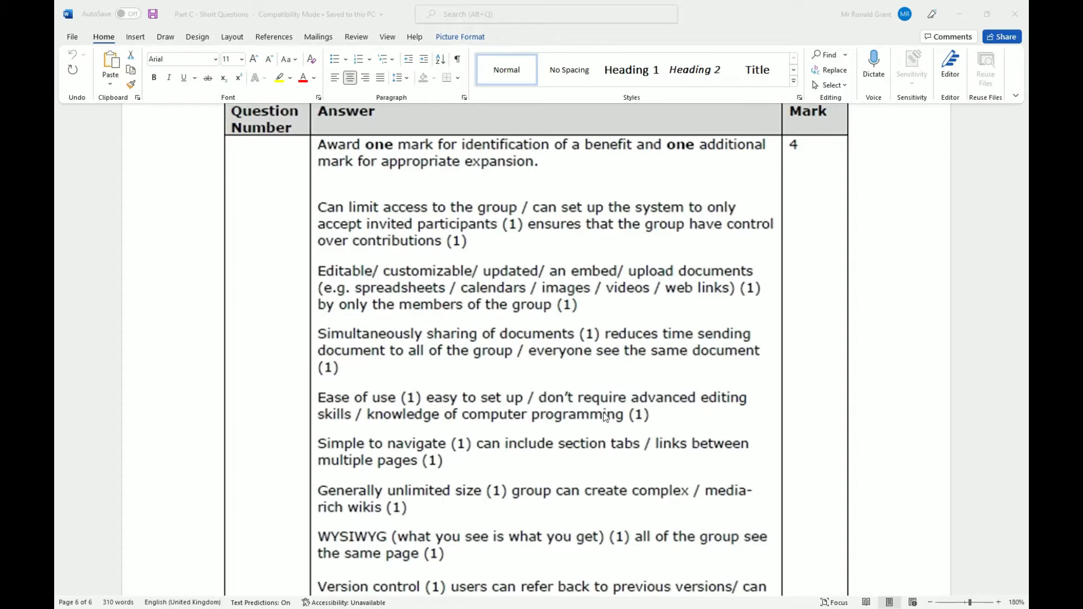
pyautogui.moveTo(601, 416)
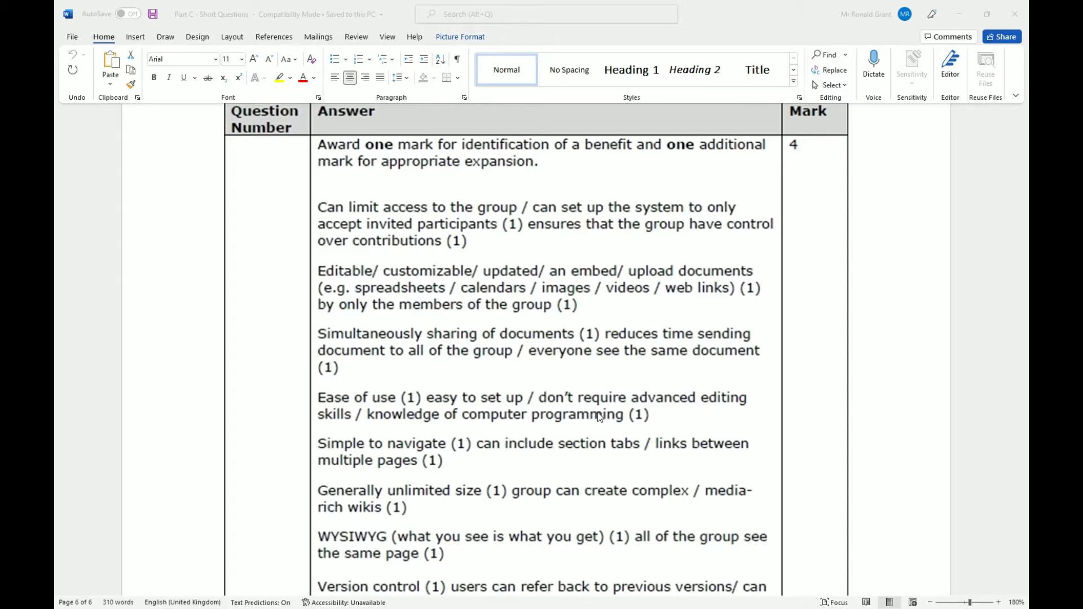
pyautogui.moveTo(590, 417)
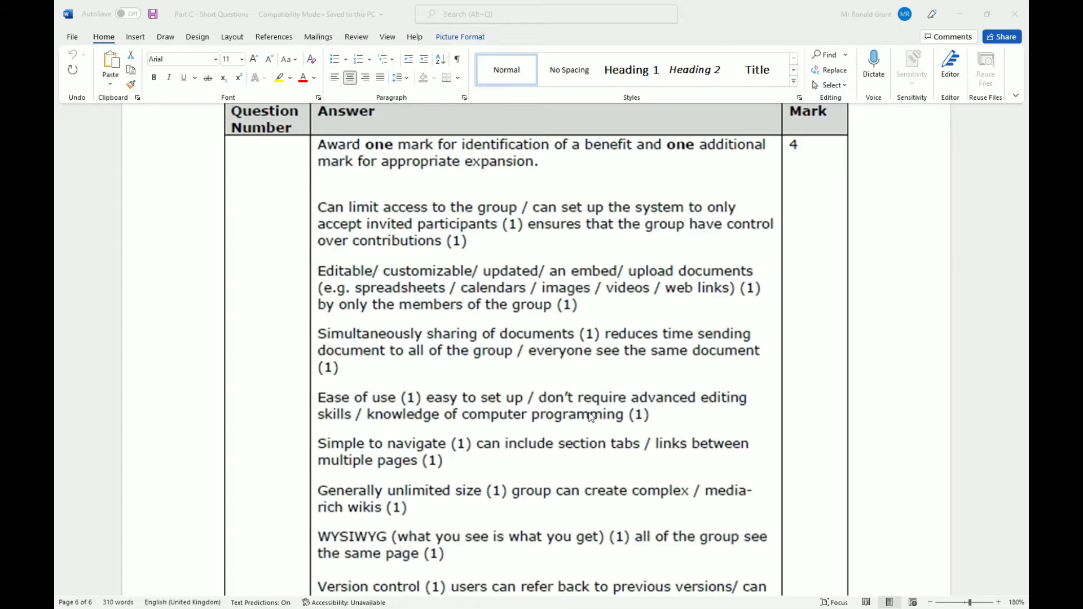
pyautogui.moveTo(587, 424)
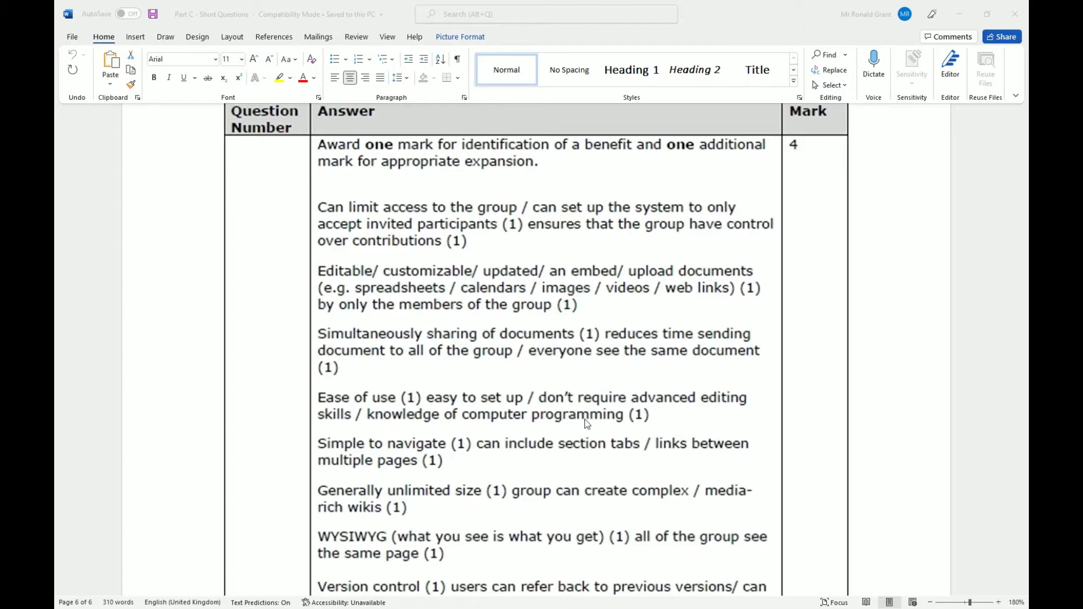
pyautogui.scroll(-3)
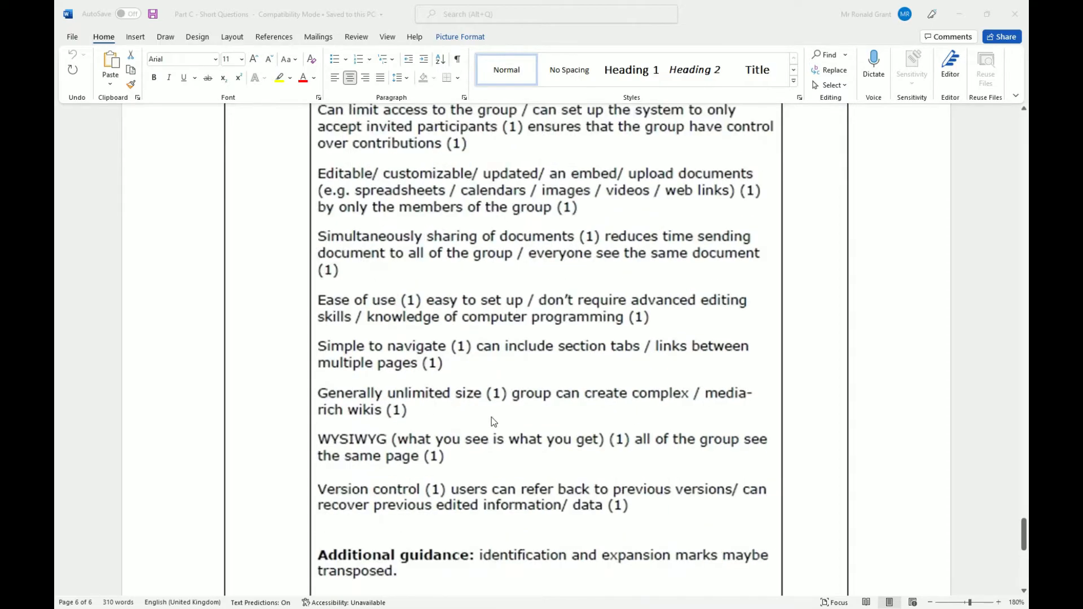
pyautogui.moveTo(573, 371)
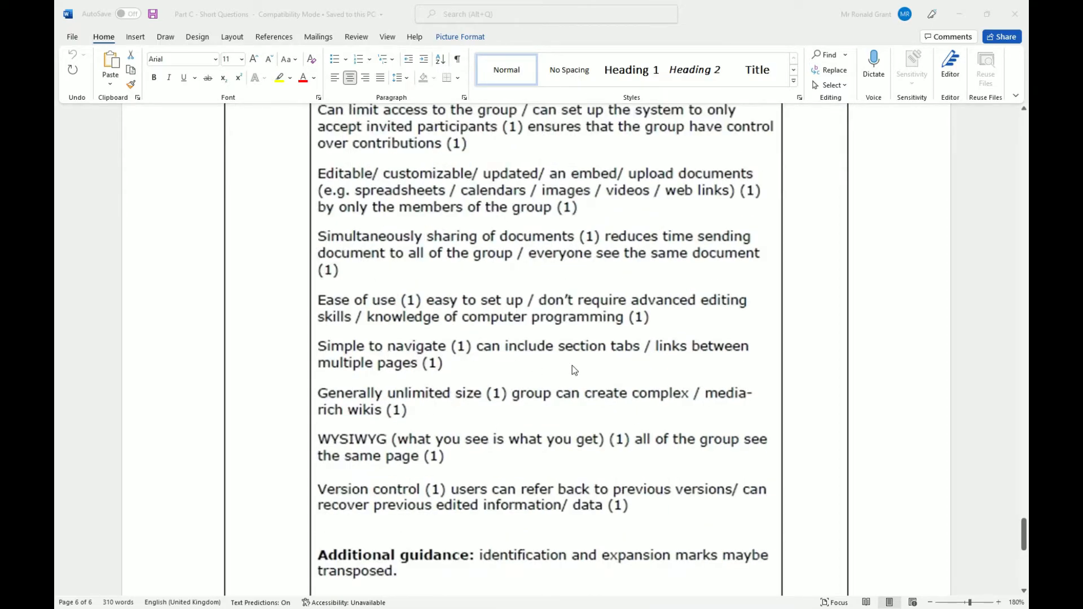
pyautogui.moveTo(542, 379)
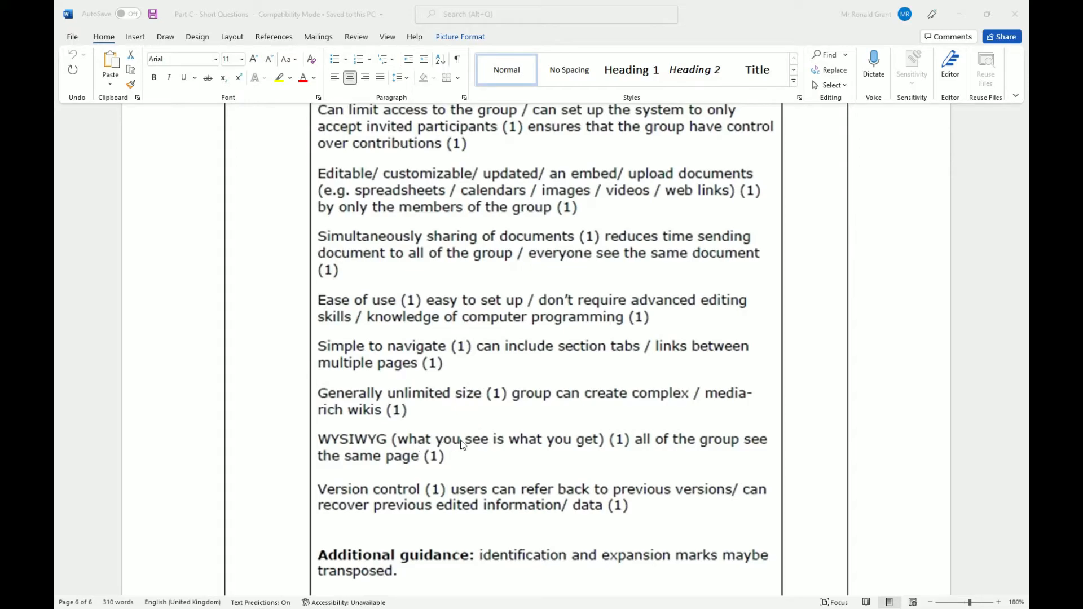
pyautogui.moveTo(695, 457)
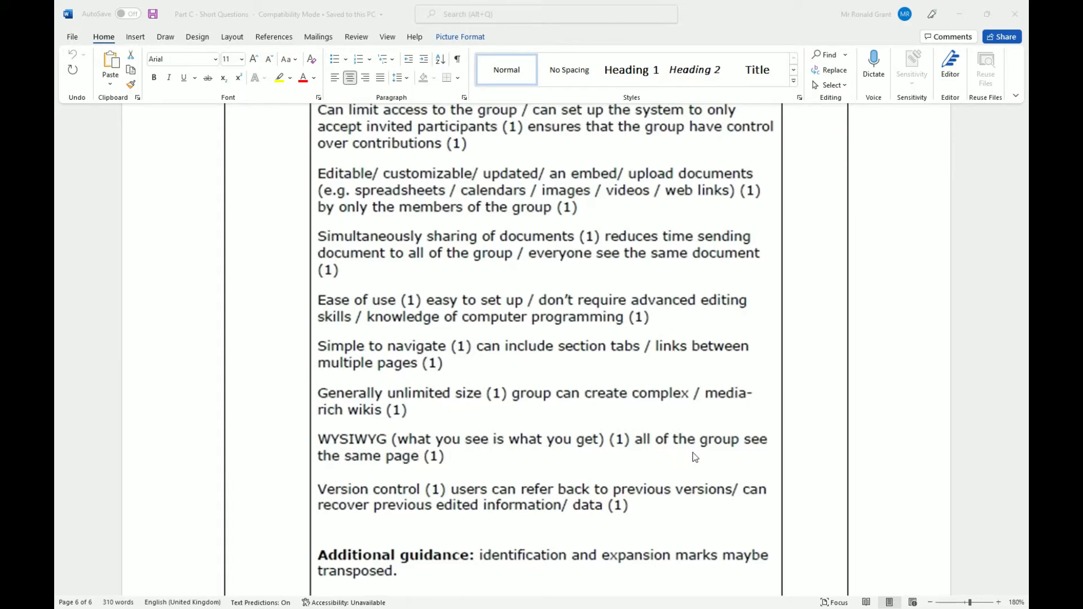
pyautogui.moveTo(442, 476)
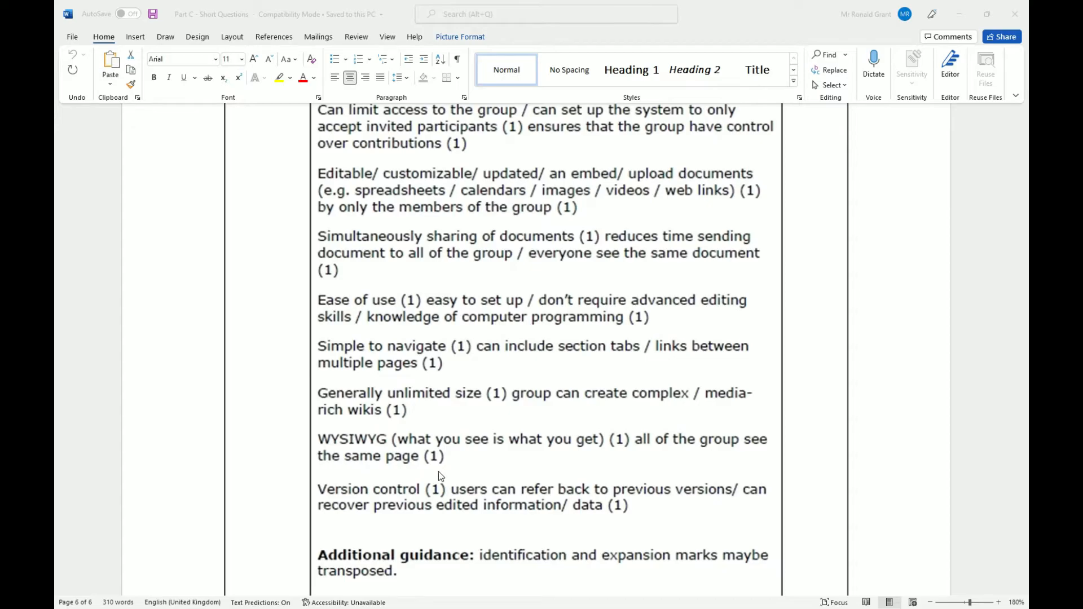
pyautogui.moveTo(450, 470)
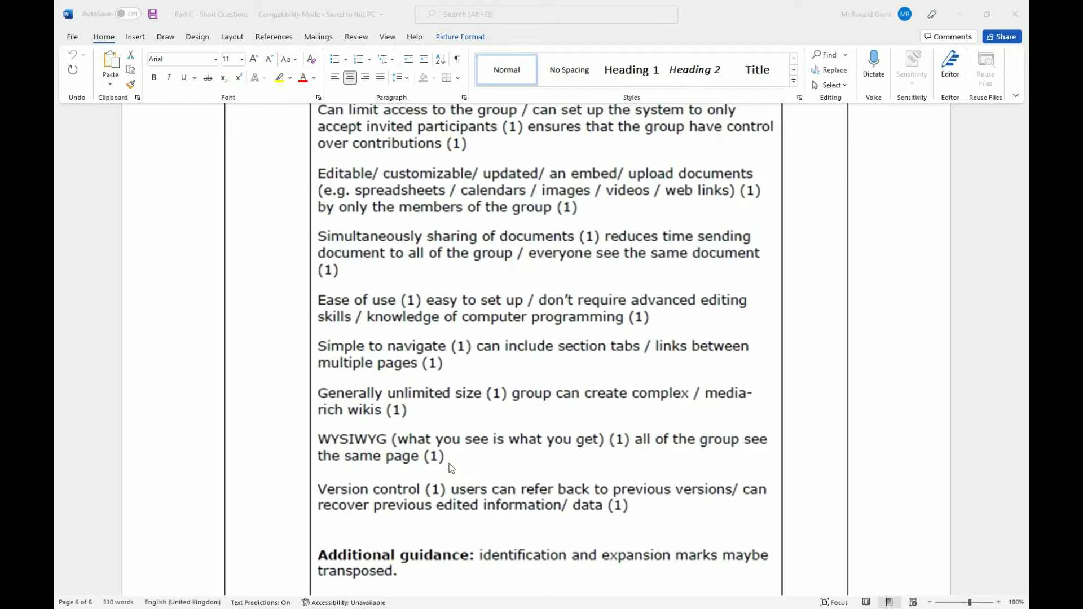
pyautogui.scroll(-3)
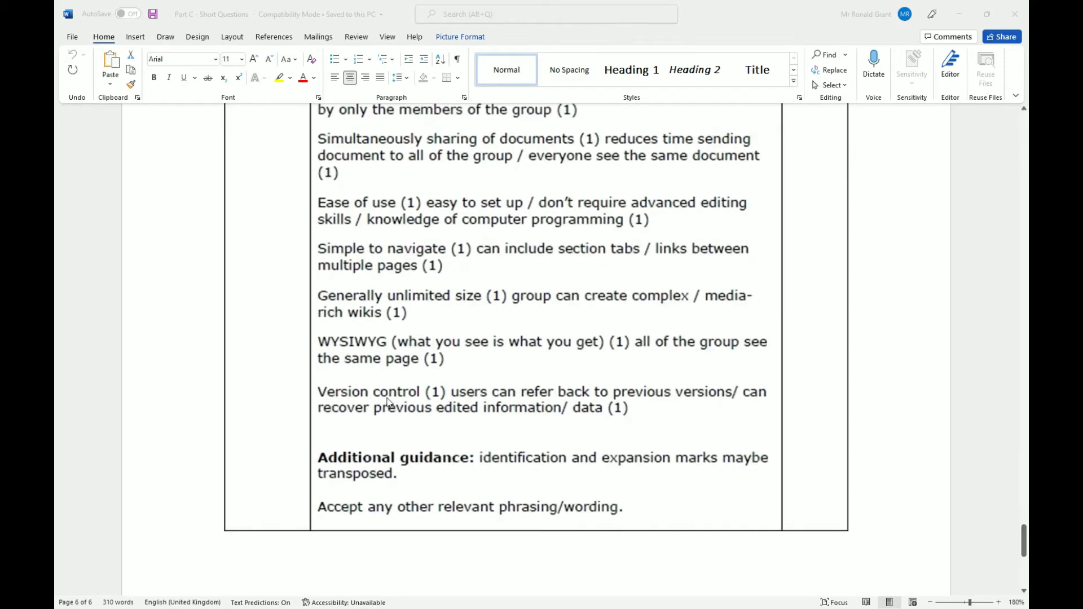
pyautogui.moveTo(521, 406)
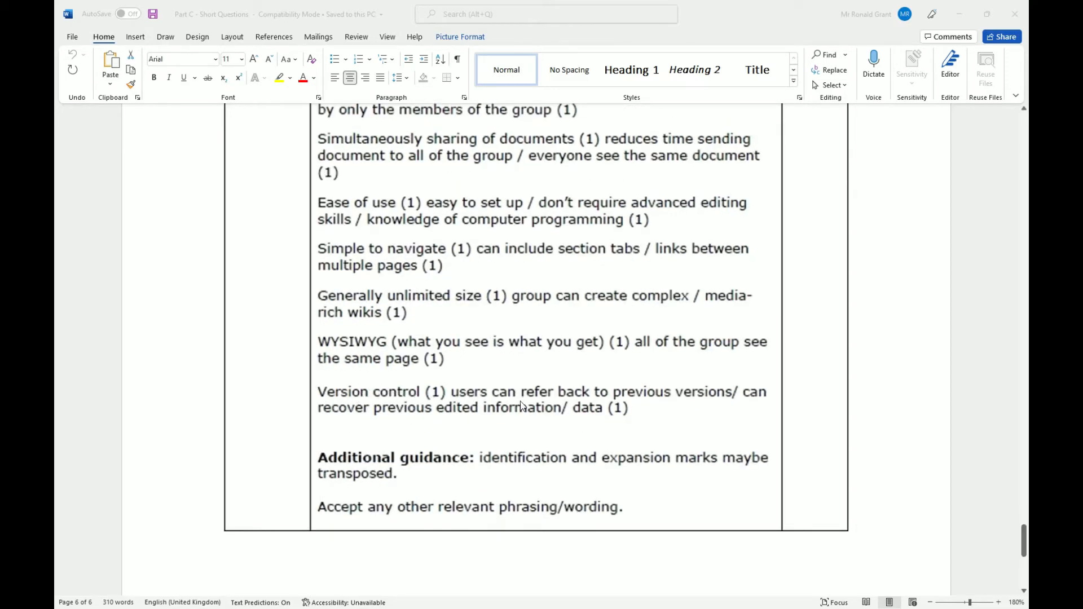
pyautogui.moveTo(753, 407)
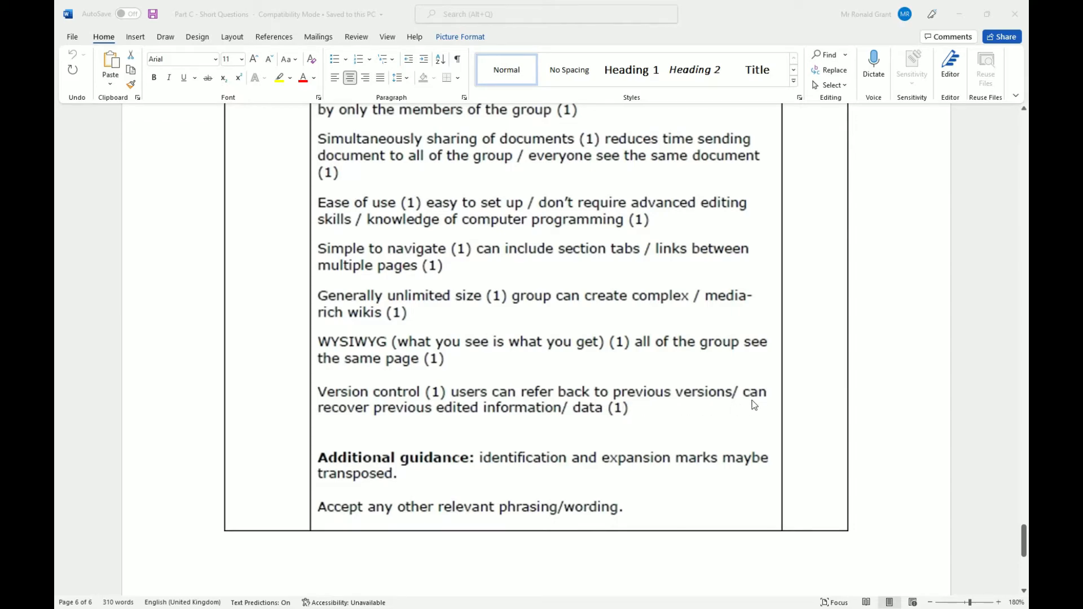
pyautogui.moveTo(475, 422)
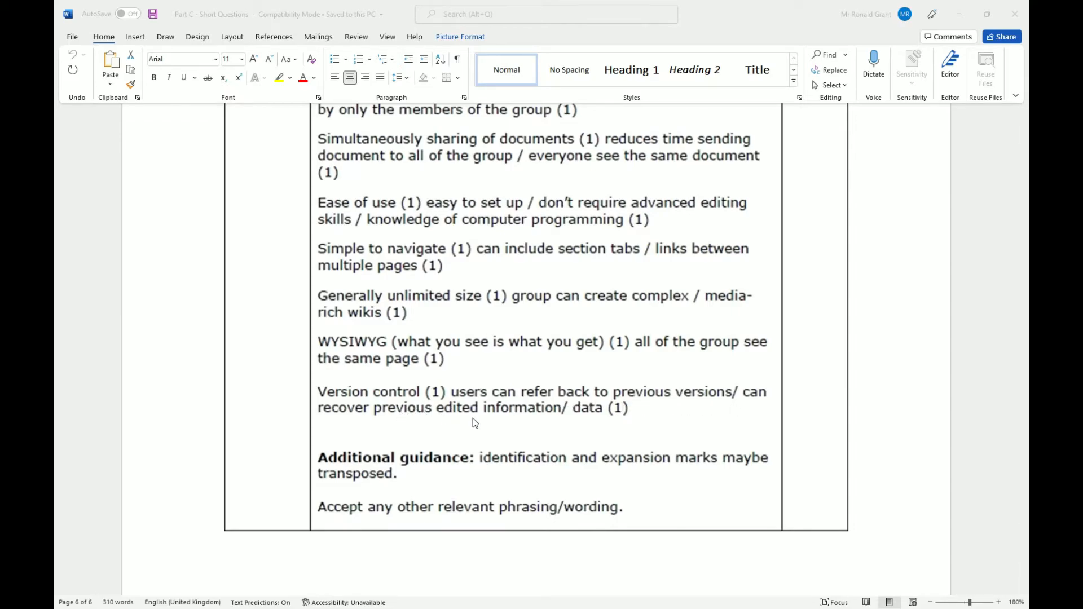
pyautogui.moveTo(598, 420)
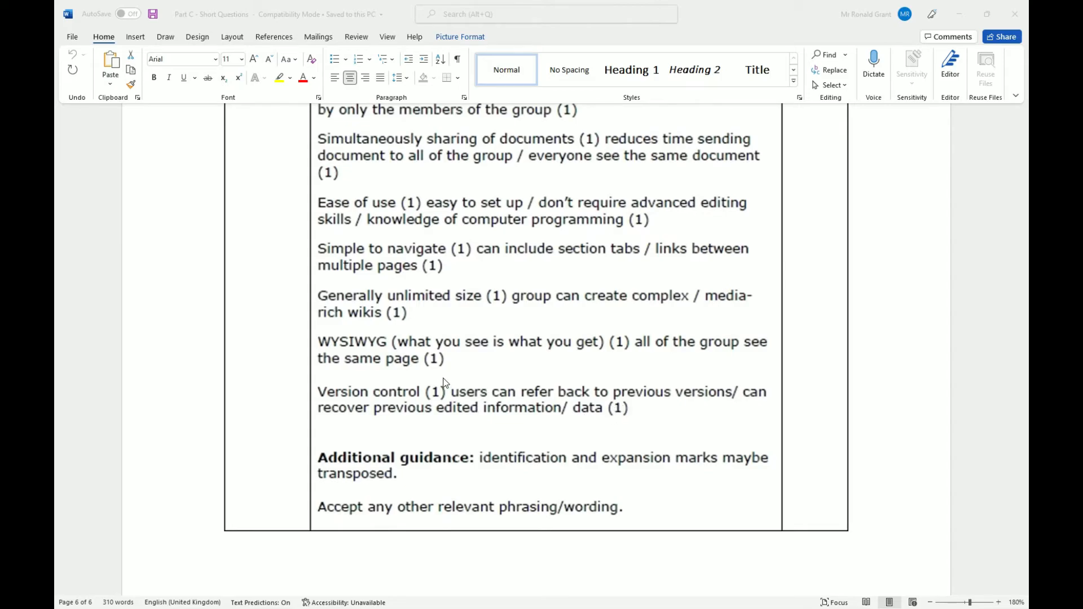
pyautogui.moveTo(445, 384)
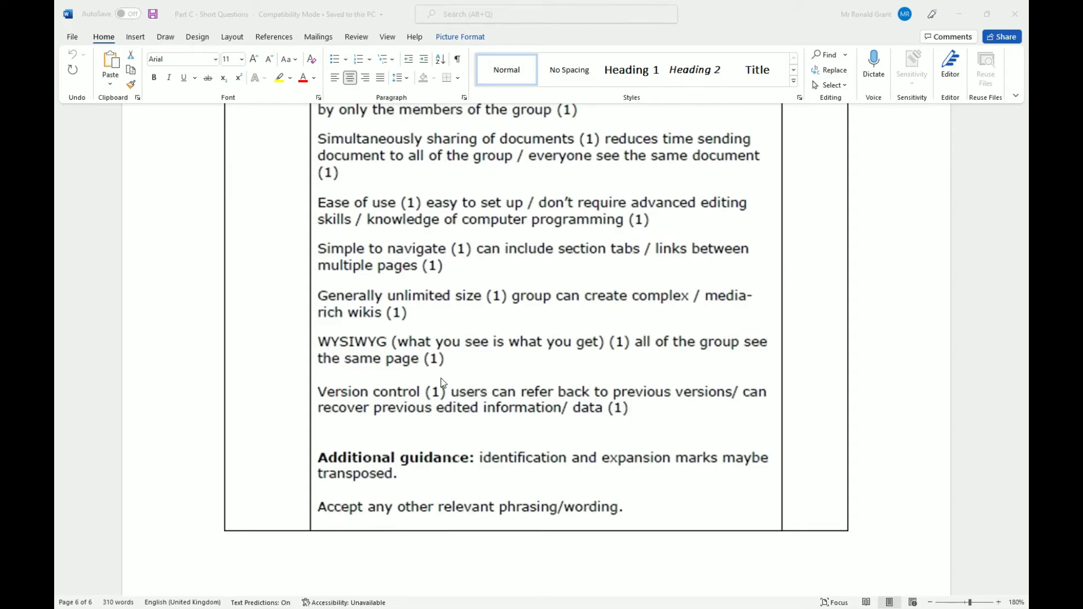
pyautogui.moveTo(432, 394)
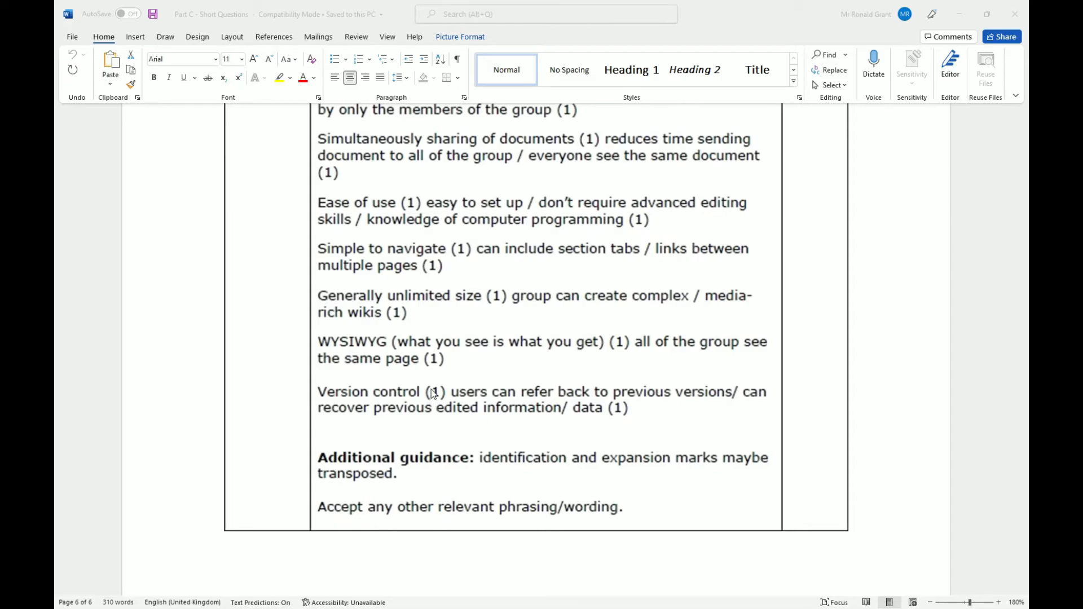